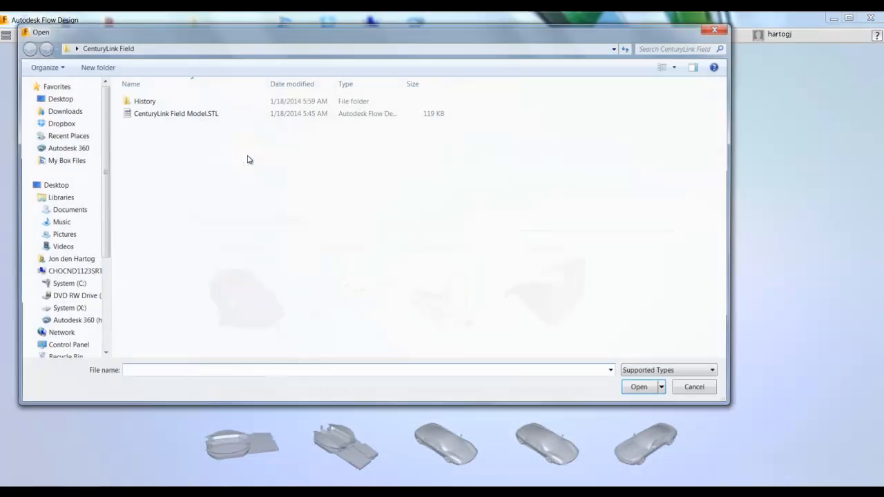
Step: Choose CenturyLink Field Model.STL from the supported file types in the Open dialog
{"action": "left_click", "coordinate": [666, 370]}
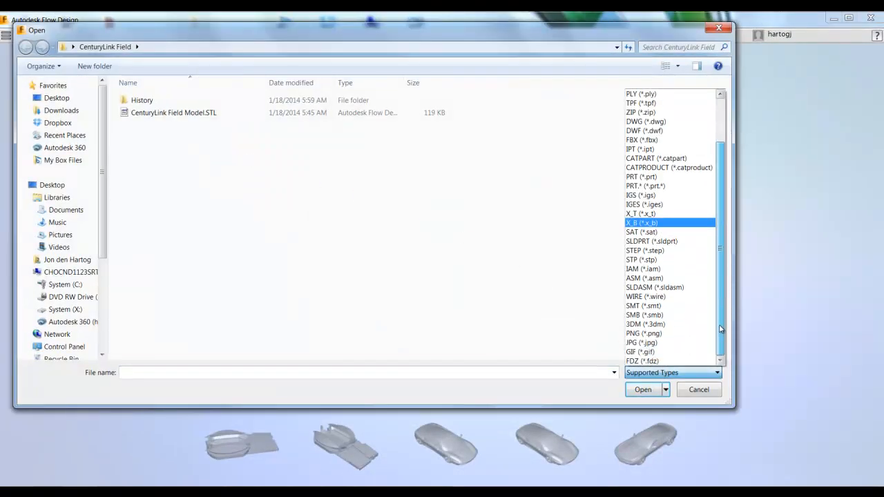
{"action": "left_click", "coordinate": [174, 114]}
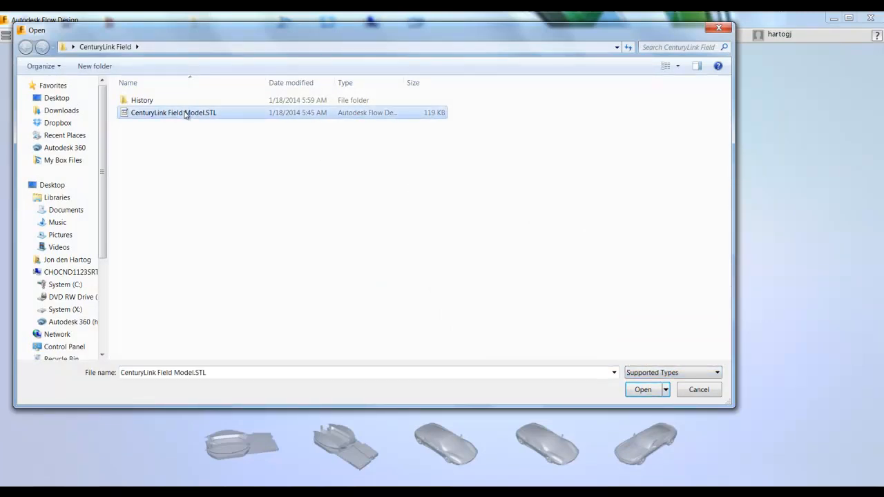
Step: Load the stadium into the wind tunnel and display the velocity plane as shaded colour contours
{"action": "left_click", "coordinate": [641, 389]}
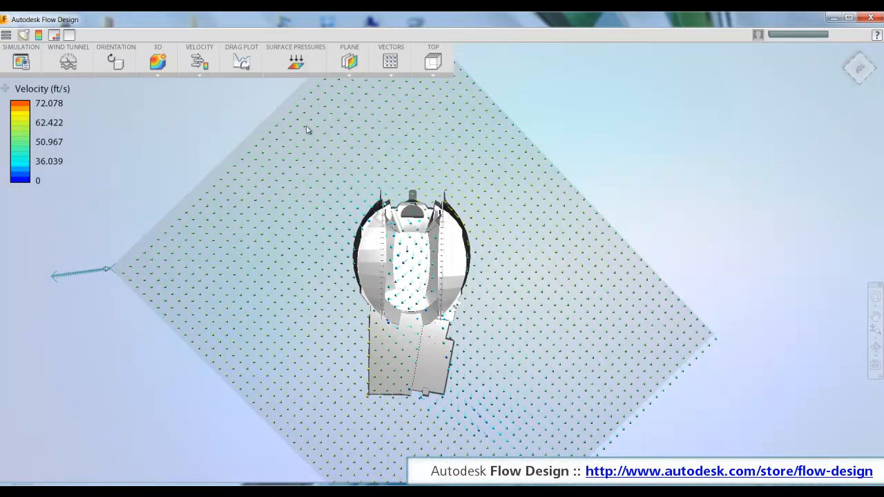
{"action": "mouse_move", "coordinate": [411, 335]}
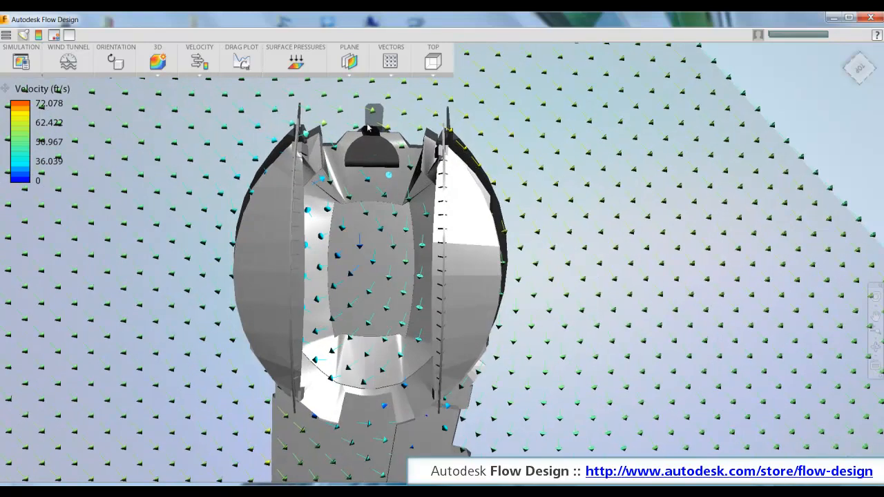
{"action": "left_click", "coordinate": [391, 61]}
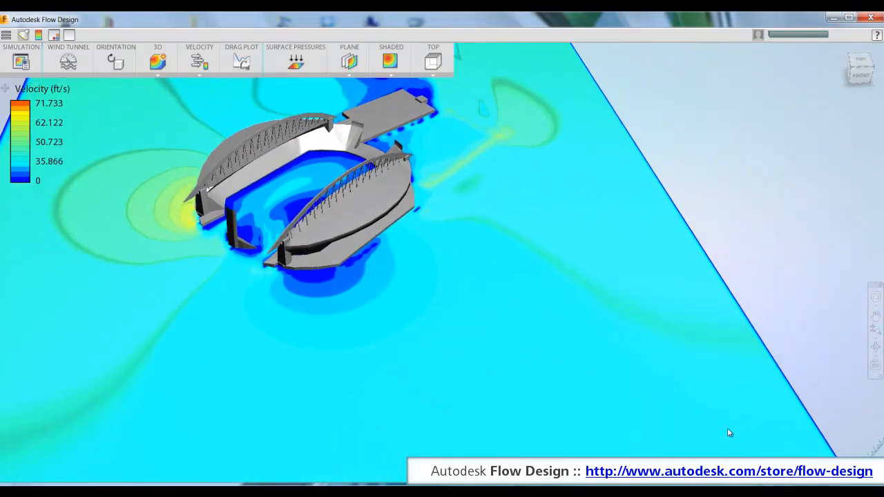
{"action": "left_click_drag", "start_coordinate": [730, 434], "coordinate": [762, 422]}
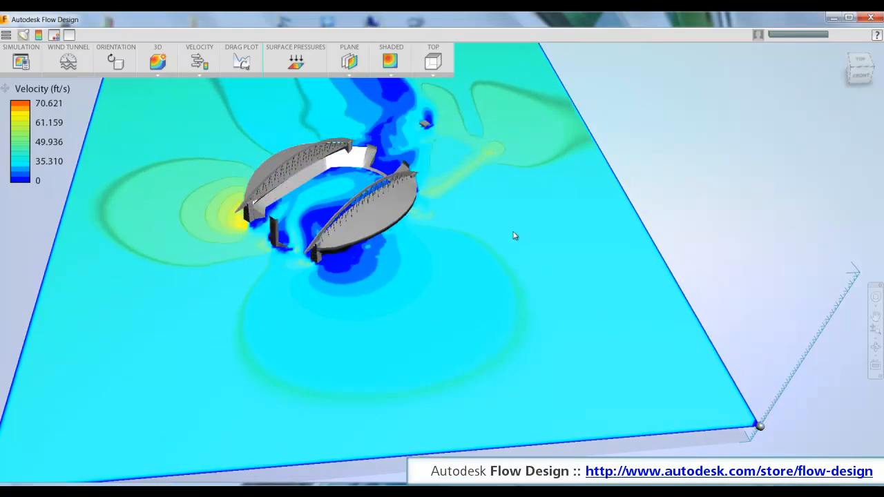
{"action": "left_click", "coordinate": [348, 61]}
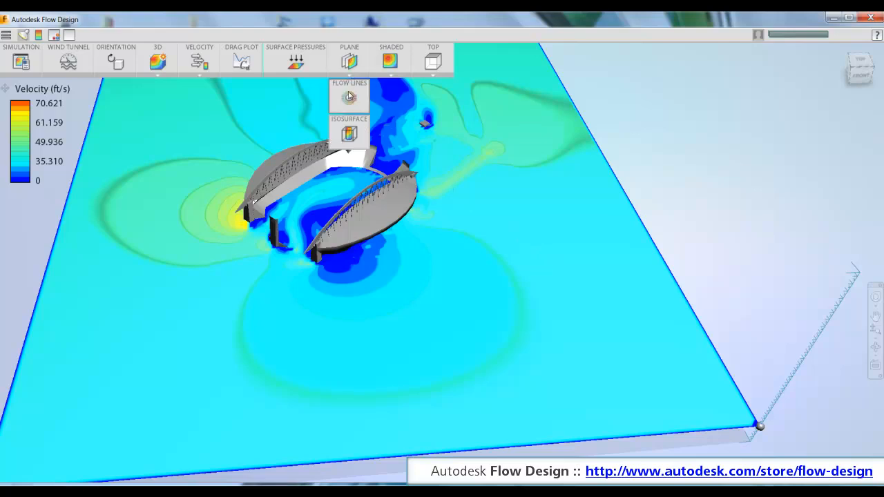
Step: Switch to Flow Lines and accept a smaller seed box in the Flow Line Settings
{"action": "left_click", "coordinate": [348, 95]}
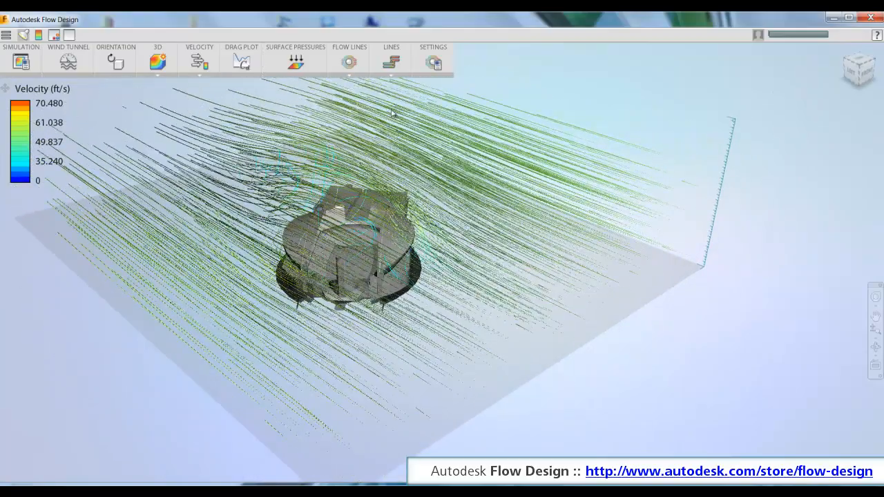
{"action": "left_click", "coordinate": [349, 61]}
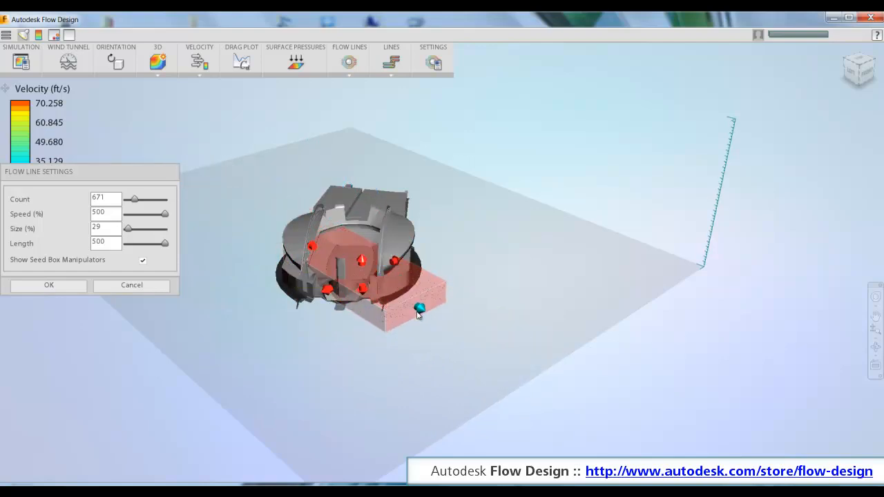
{"action": "left_click", "coordinate": [48, 285]}
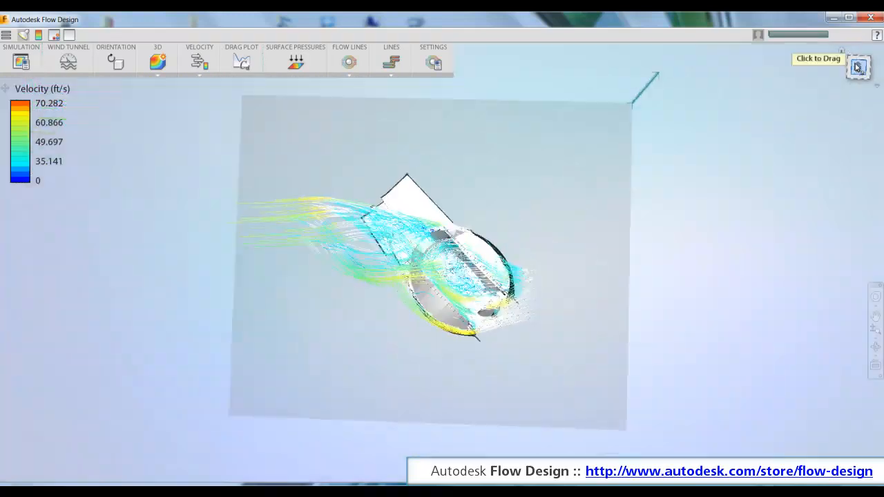
Step: Return to the velocity Plane view and raise the wind tunnel wind speed to 20 ft/s
{"action": "left_click", "coordinate": [348, 63]}
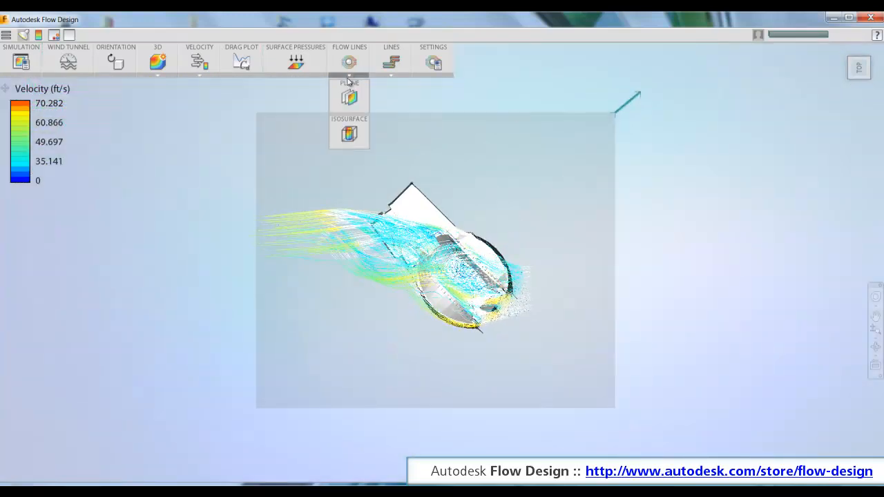
{"action": "left_click", "coordinate": [349, 97]}
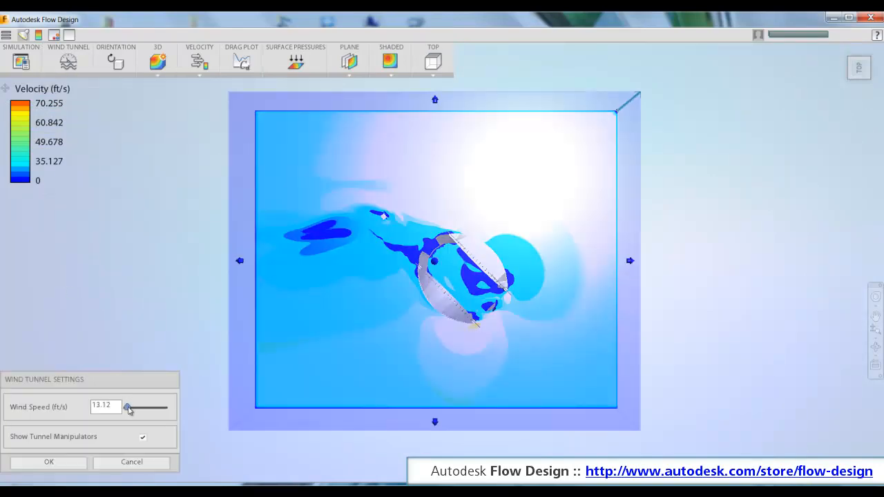
{"action": "left_click_drag", "start_coordinate": [127, 407], "coordinate": [138, 407]}
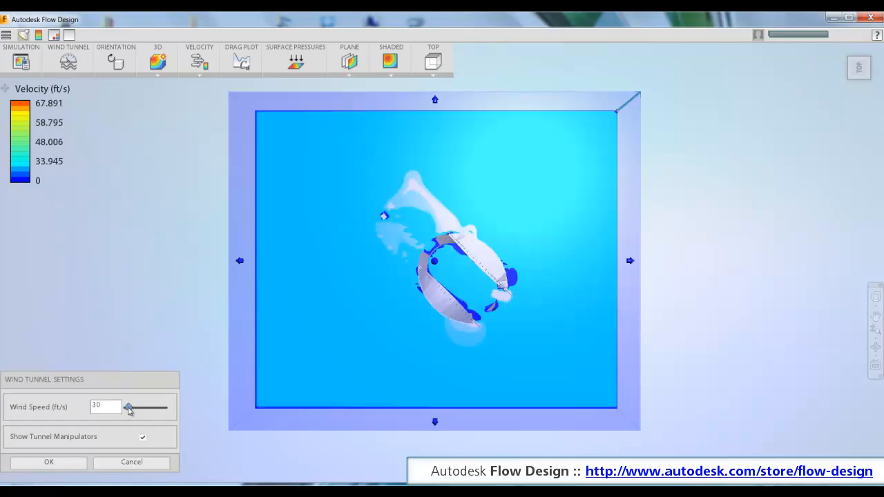
{"action": "left_click", "coordinate": [48, 461]}
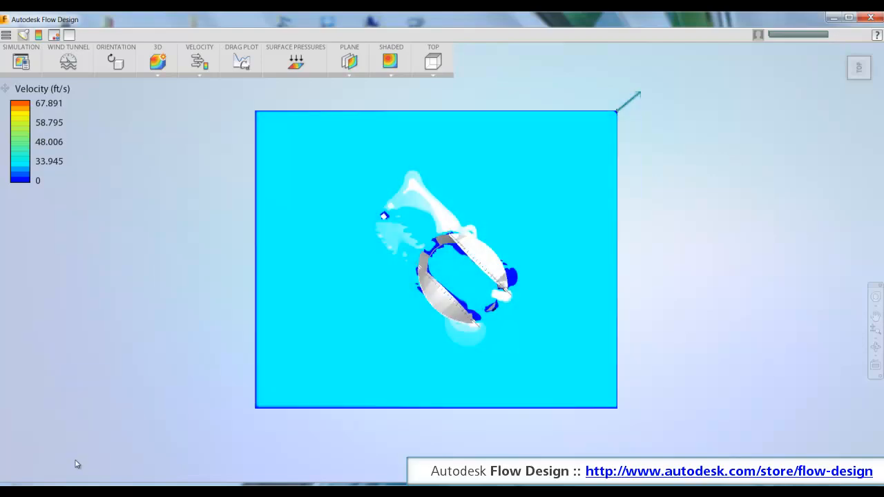
Step: Turn the stadium's Z Angle in Orientation so the wind meets it from a new direction
{"action": "left_click", "coordinate": [116, 61]}
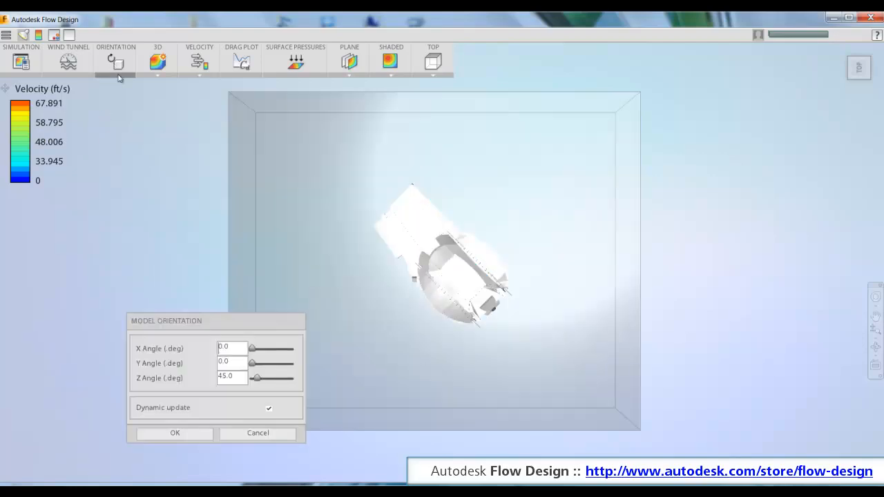
{"action": "left_click_drag", "start_coordinate": [256, 379], "coordinate": [261, 378]}
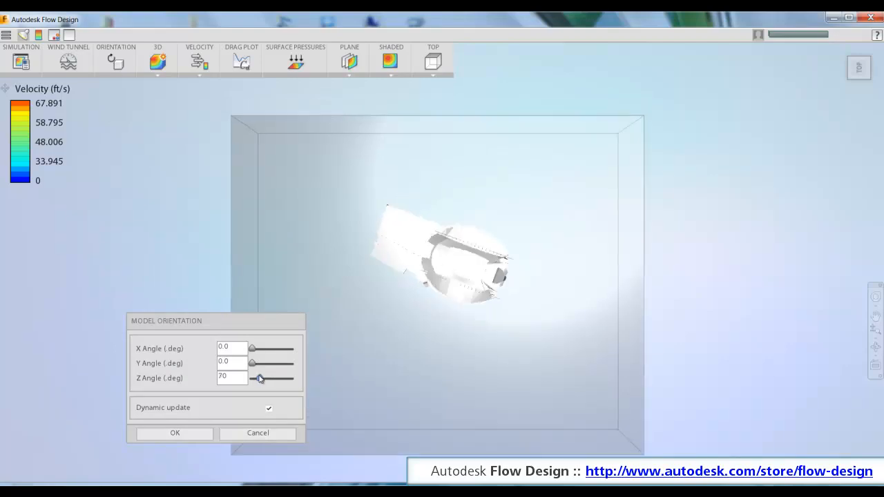
{"action": "left_click_drag", "start_coordinate": [260, 378], "coordinate": [279, 378]}
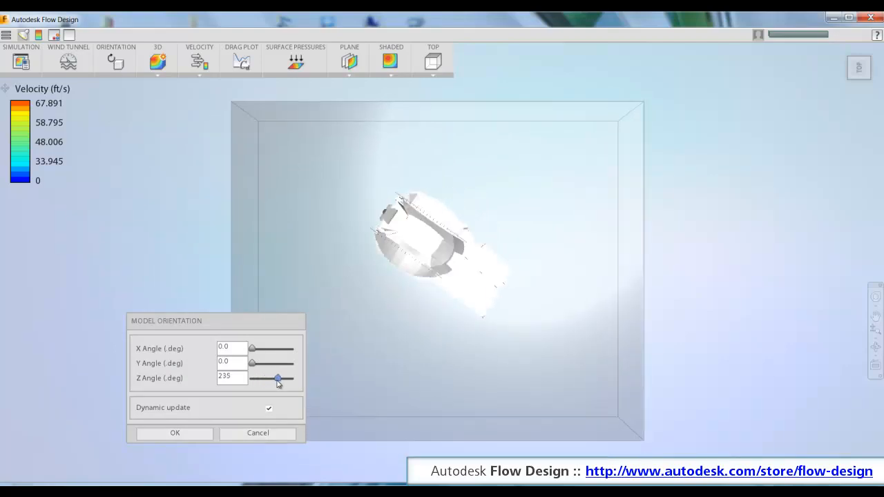
{"action": "left_click", "coordinate": [174, 433]}
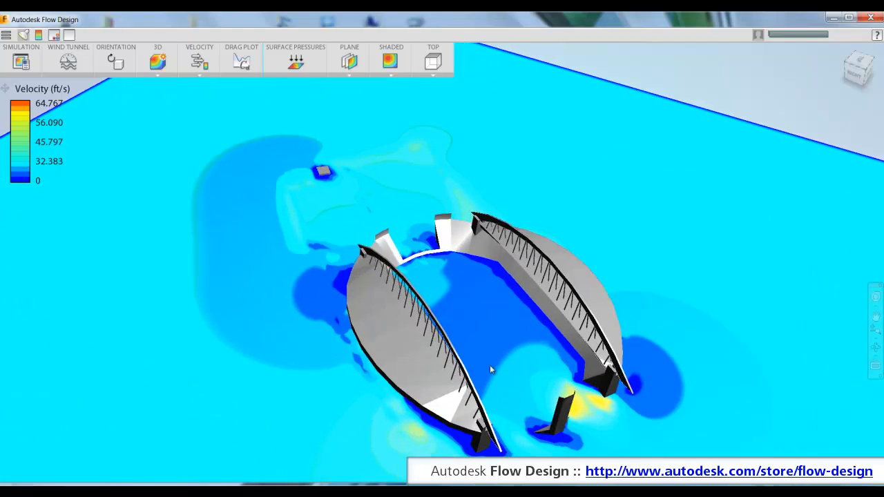
{"action": "left_click_drag", "start_coordinate": [490, 370], "coordinate": [398, 299]}
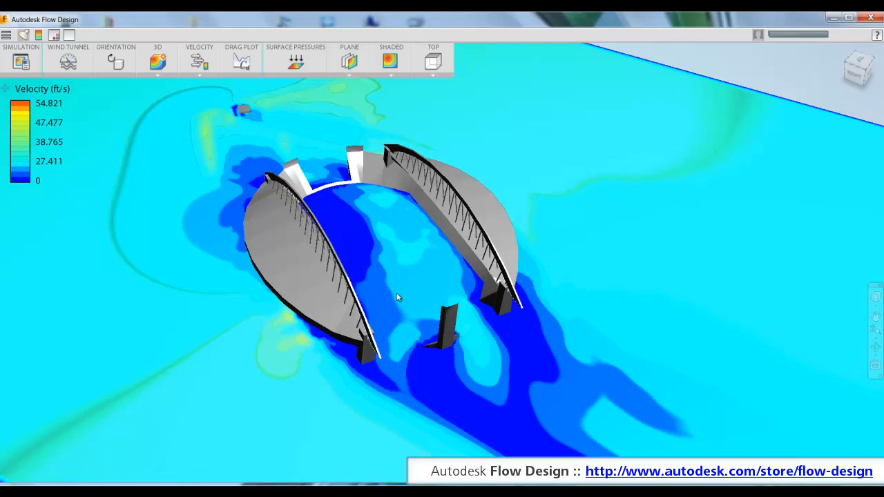
{"action": "mouse_move", "coordinate": [437, 347]}
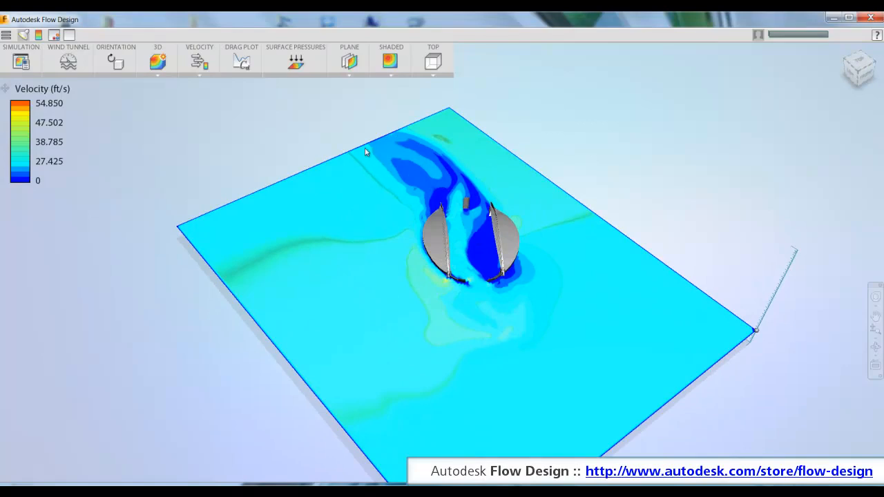
Step: Switch from flow lines to particles with Count 2000 and a larger particle Size
{"action": "left_click", "coordinate": [350, 61]}
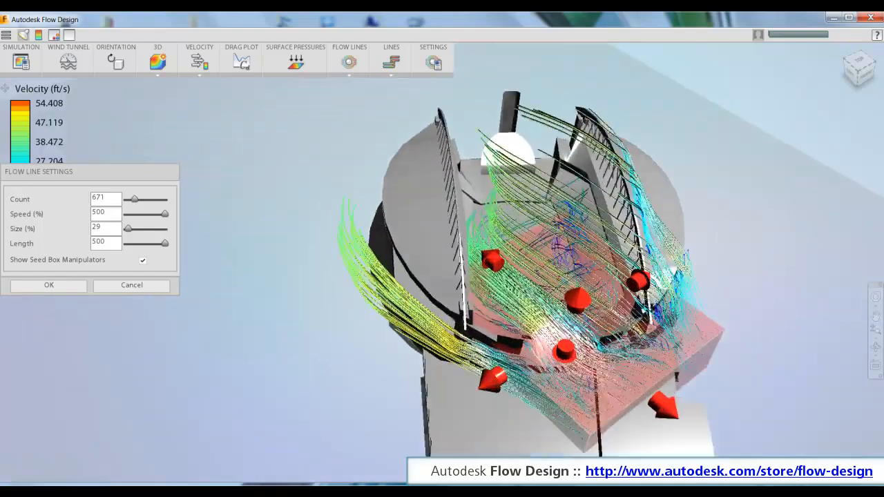
{"action": "left_click", "coordinate": [48, 285]}
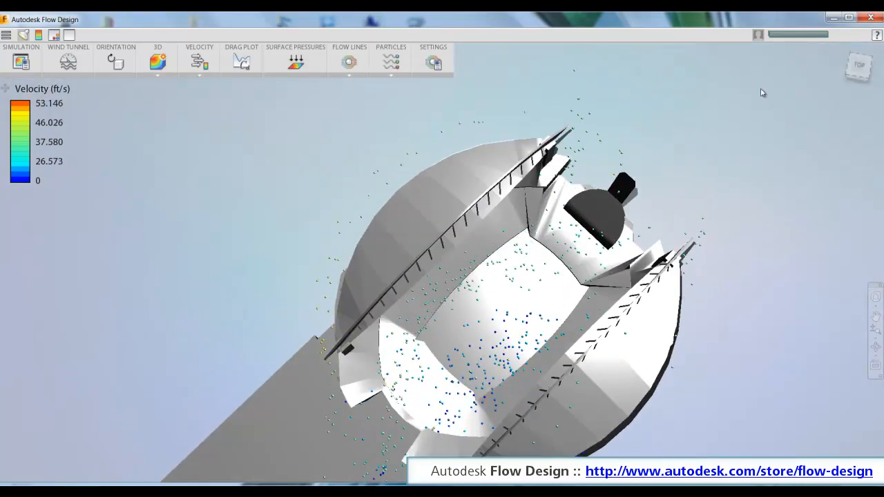
{"action": "left_click", "coordinate": [348, 60]}
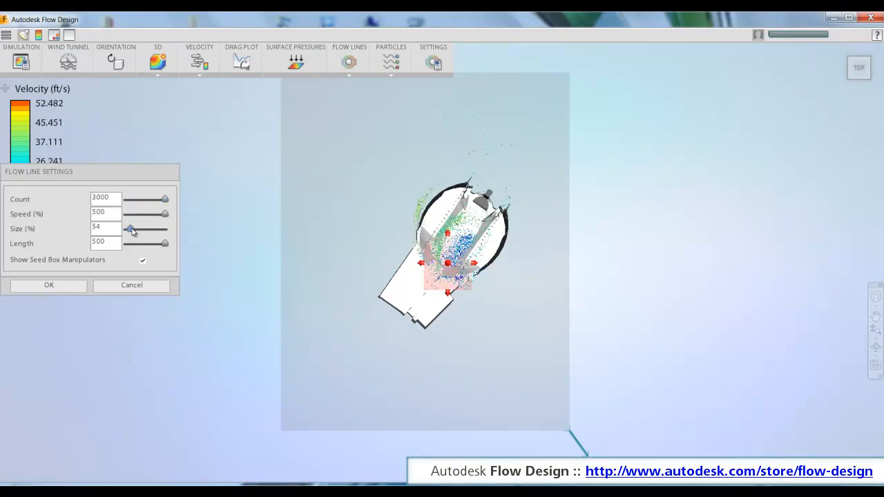
{"action": "left_click", "coordinate": [48, 284]}
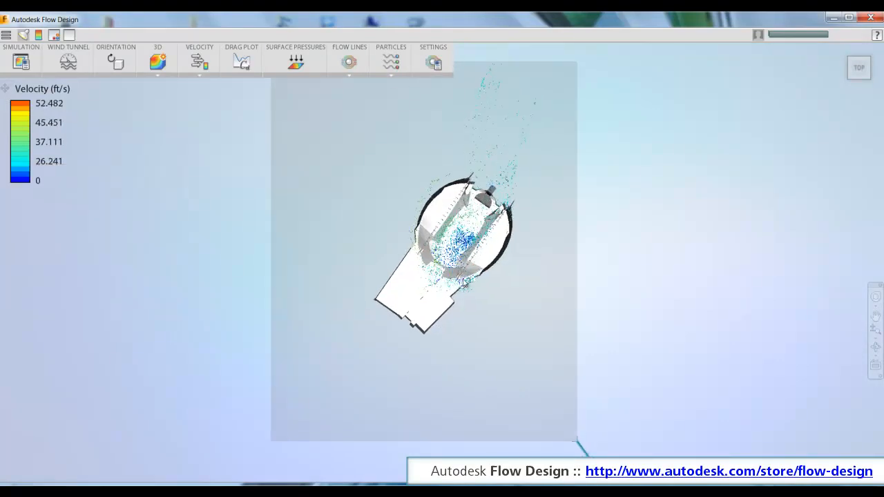